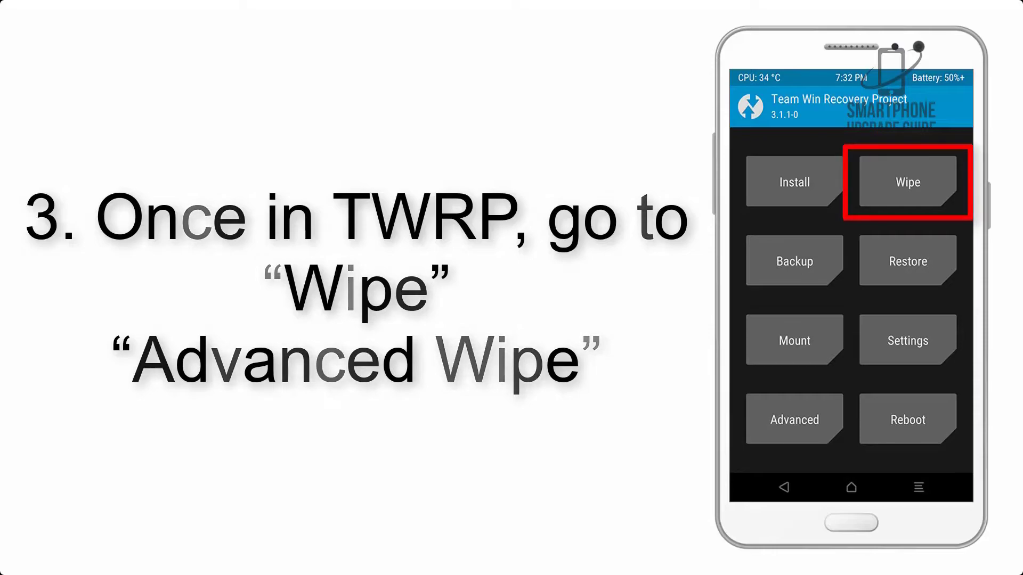
- Open TWRP's Install screen to browse zips in /sdcard/Download
left_click(906, 182)
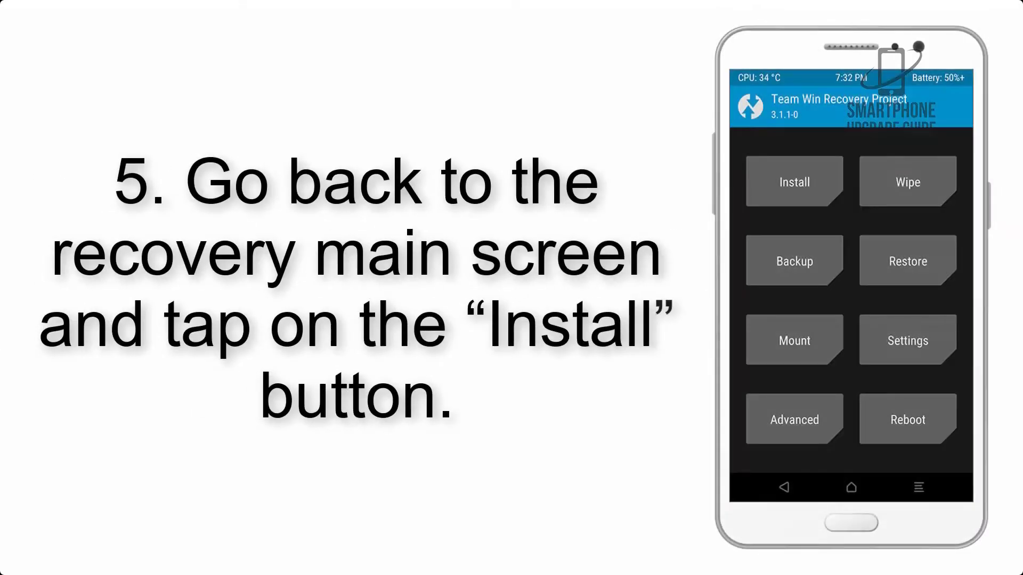
left_click(793, 181)
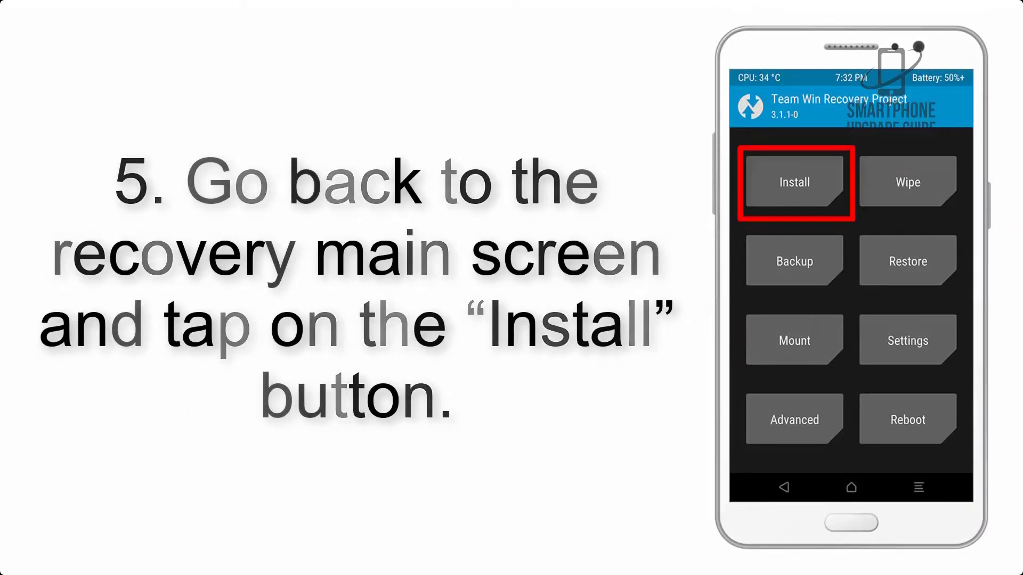
left_click(793, 181)
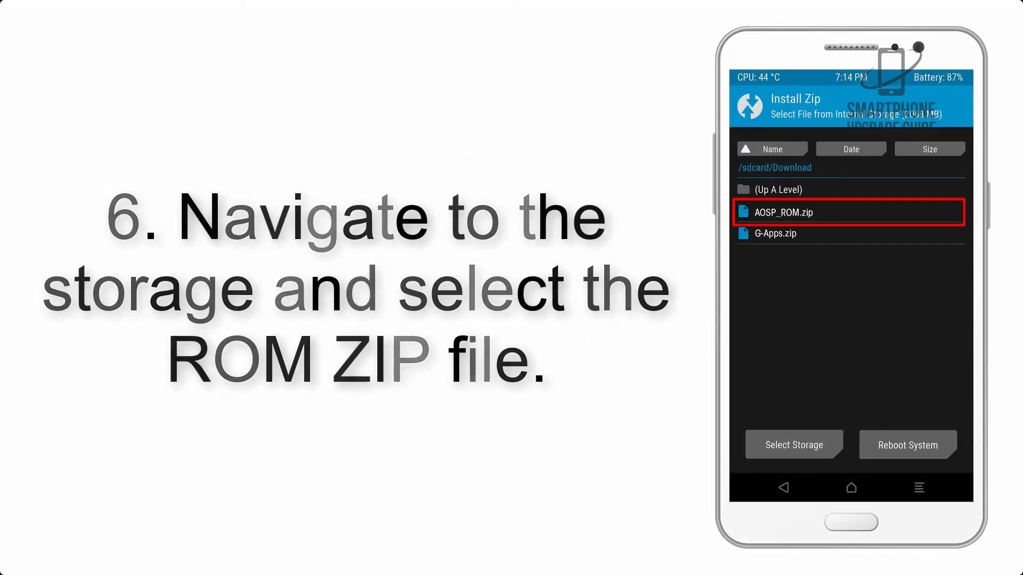
- Select AOSP_ROM.zip and swipe to confirm flashing it
left_click(780, 212)
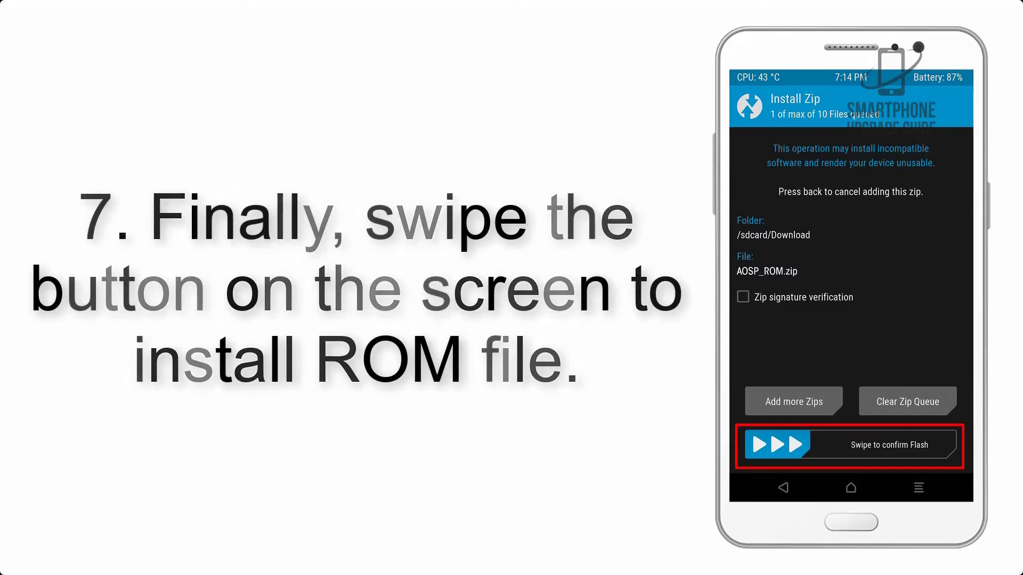
left_click_drag(776, 445, 946, 445)
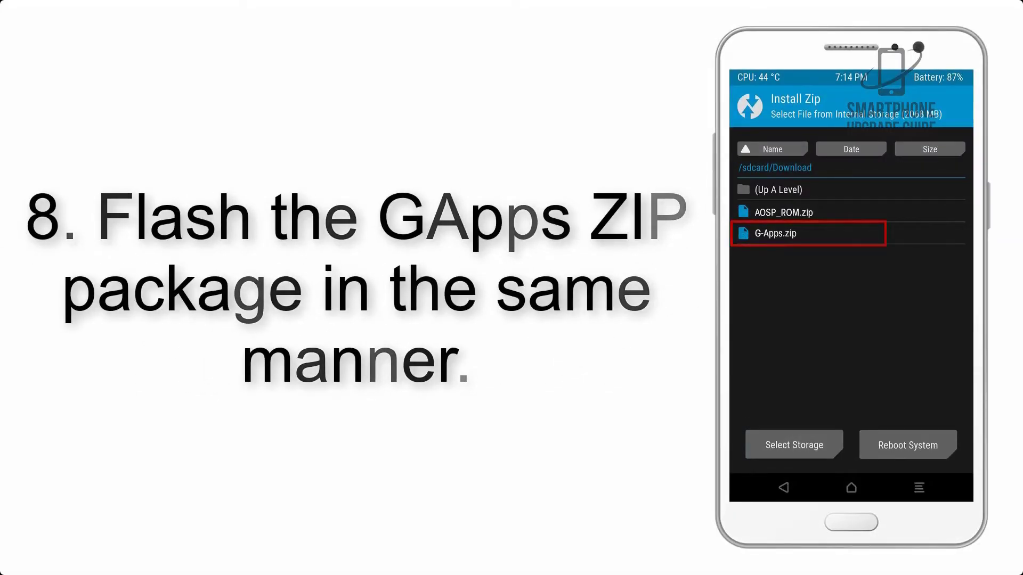
- Select G-Apps.zip and flash Dynamic GApps until the install succeeds
left_click(807, 234)
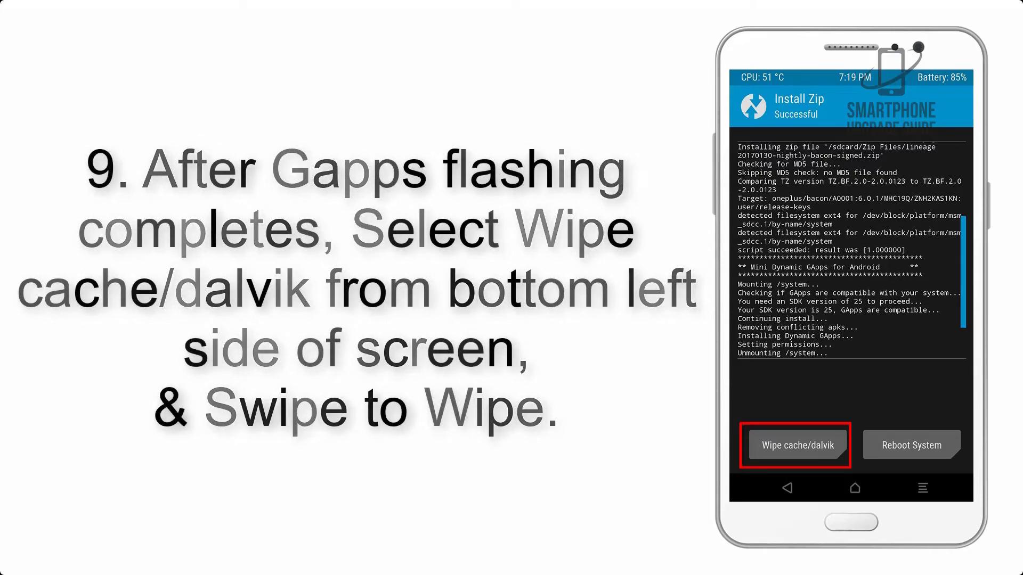
left_click(910, 446)
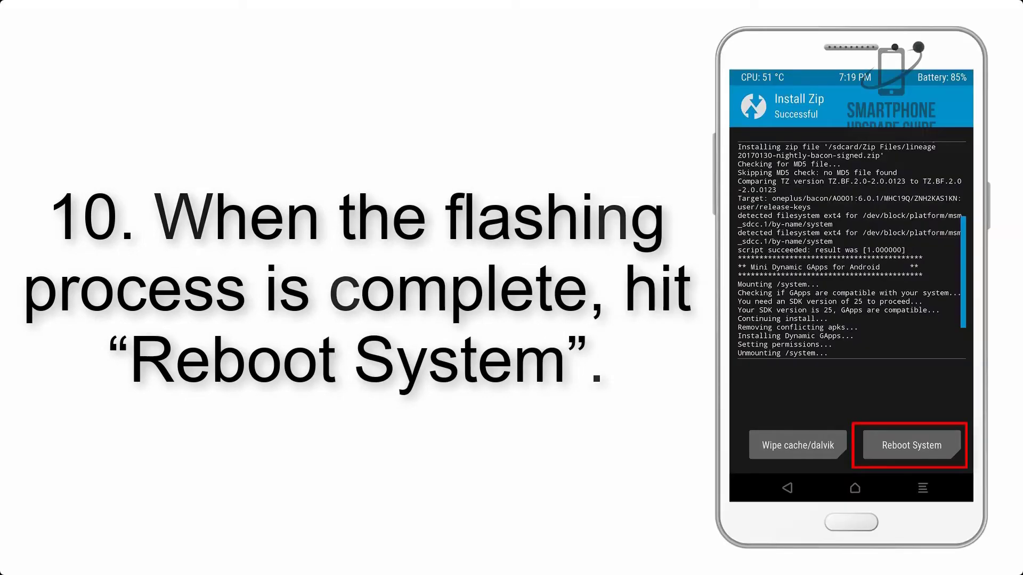